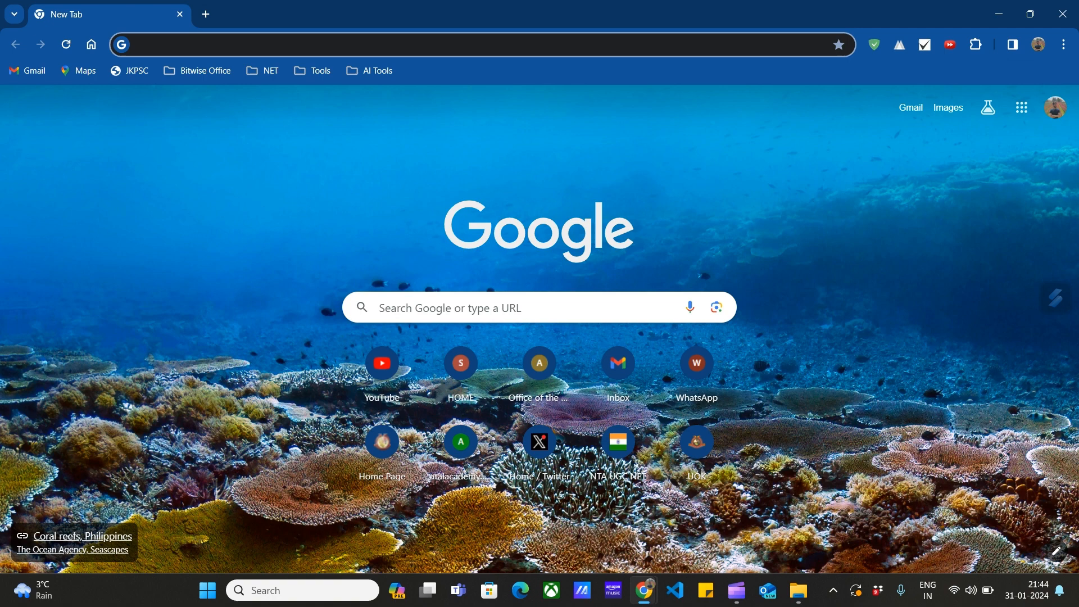
Go to dev.azure.com to load the Azure DevOps organization's project list.
type("dev.azure.com/tanveerk/")
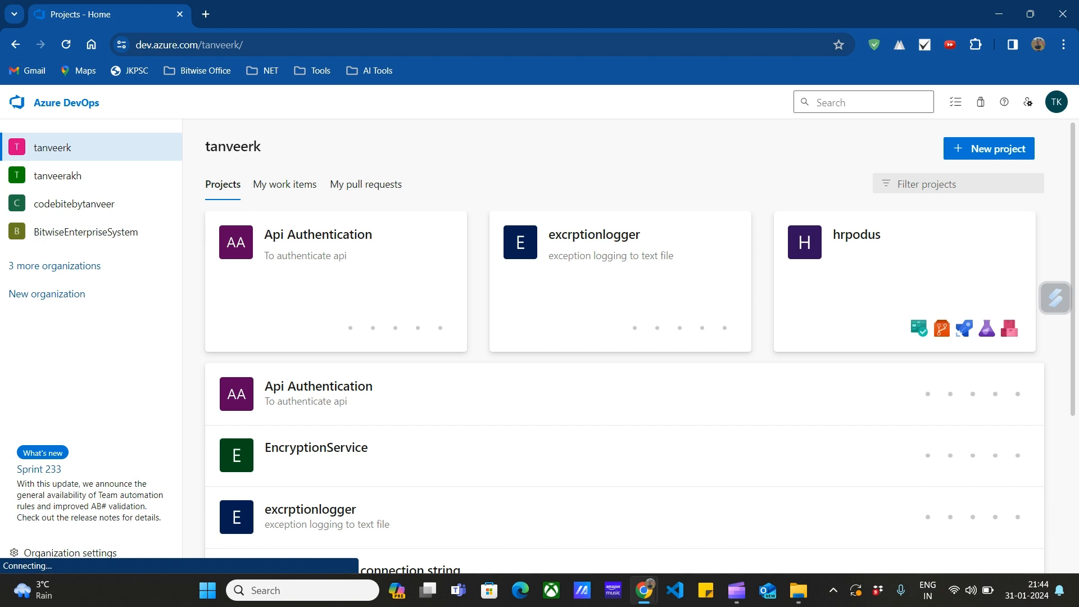
mouse_move(318, 234)
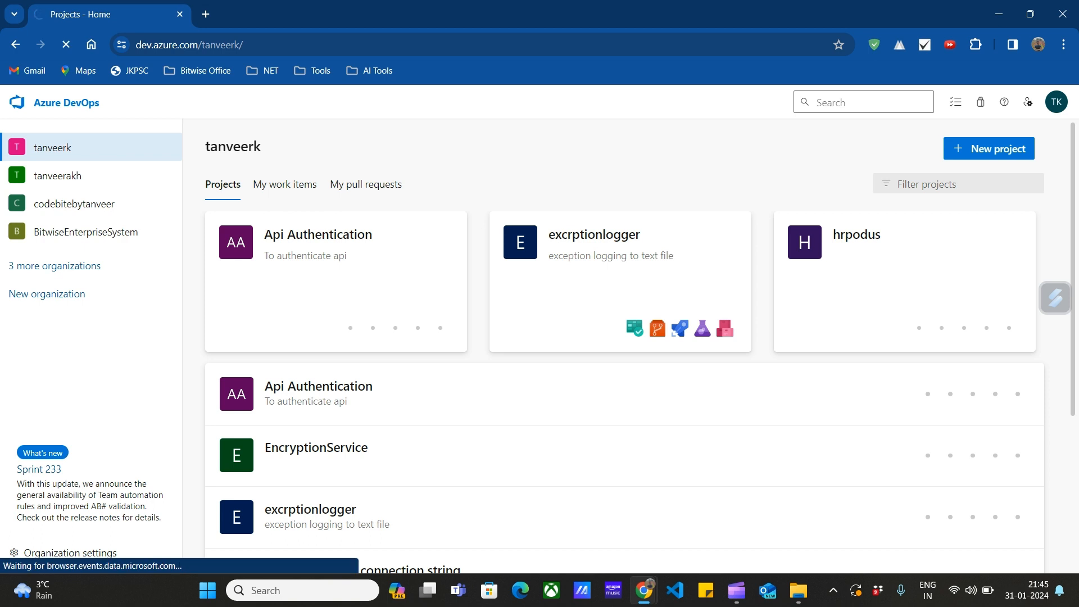
Open the excrptionlogger project and go to its Boards > Work items page.
left_click(594, 234)
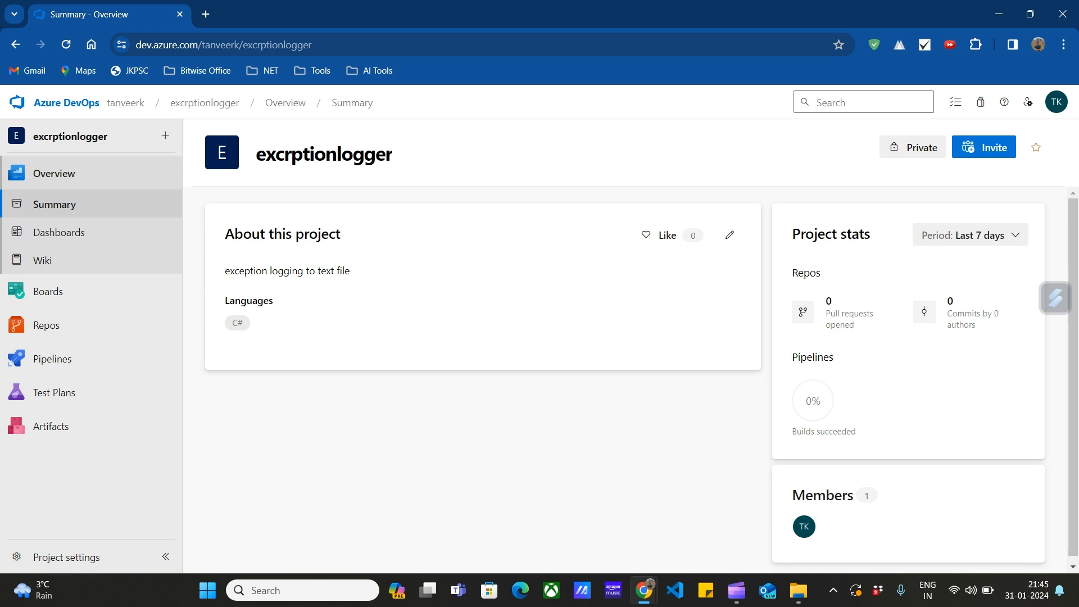
left_click(47, 291)
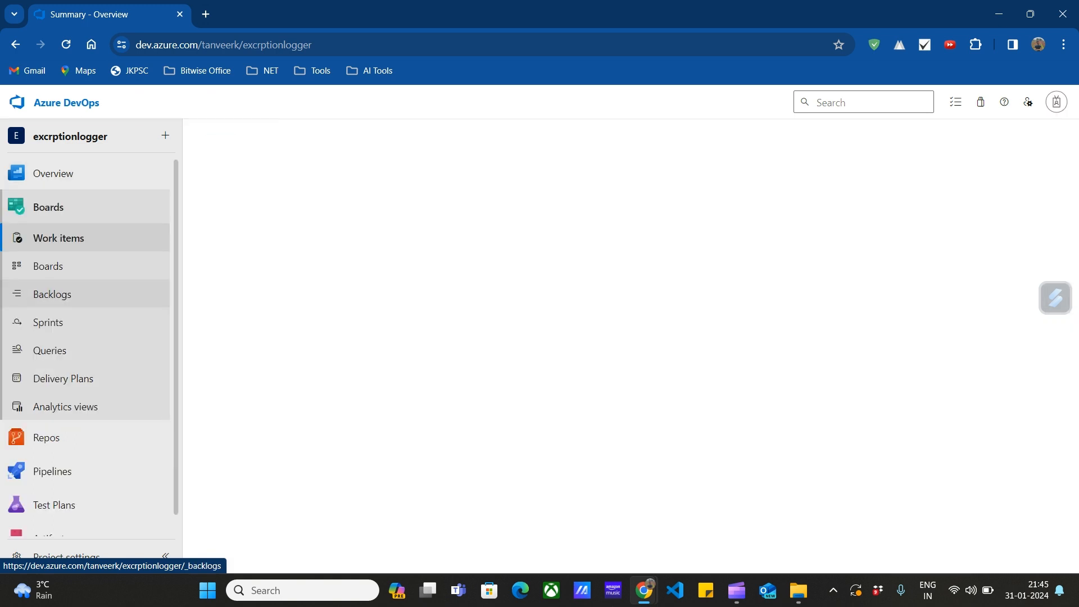
left_click(58, 239)
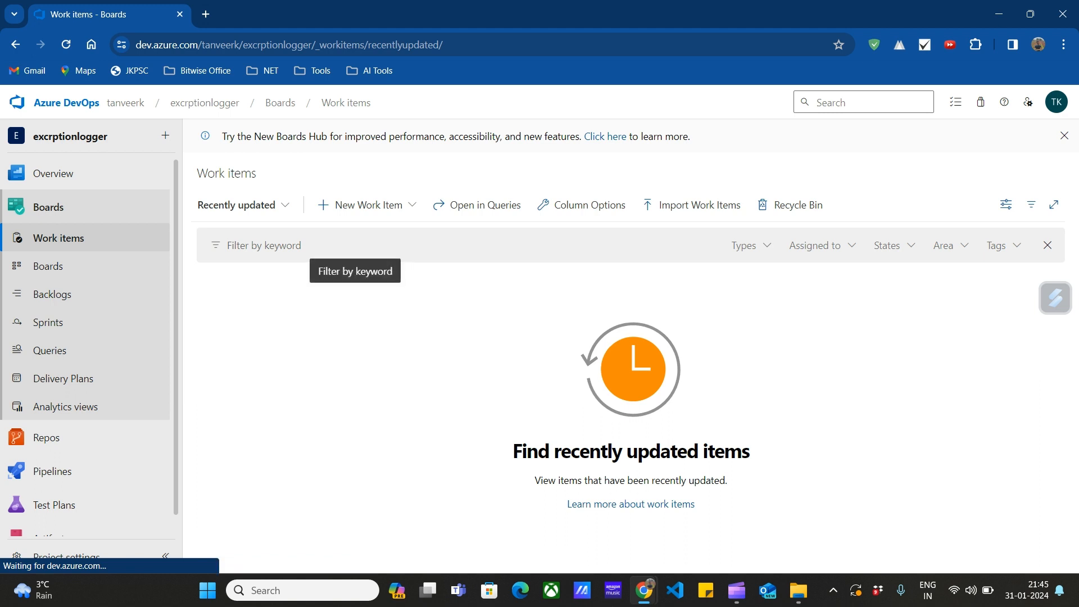
Open the New Work Item dropdown listing Epic, Issue and Task.
left_click(367, 204)
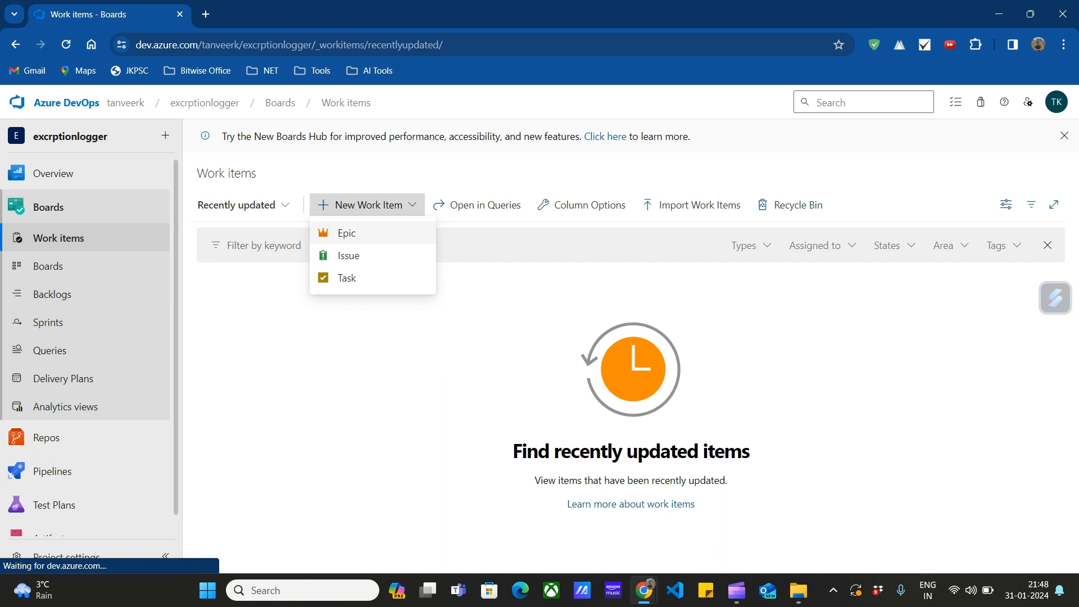
Create a new Epic work item titled 'Test EPIC'.
left_click(346, 233)
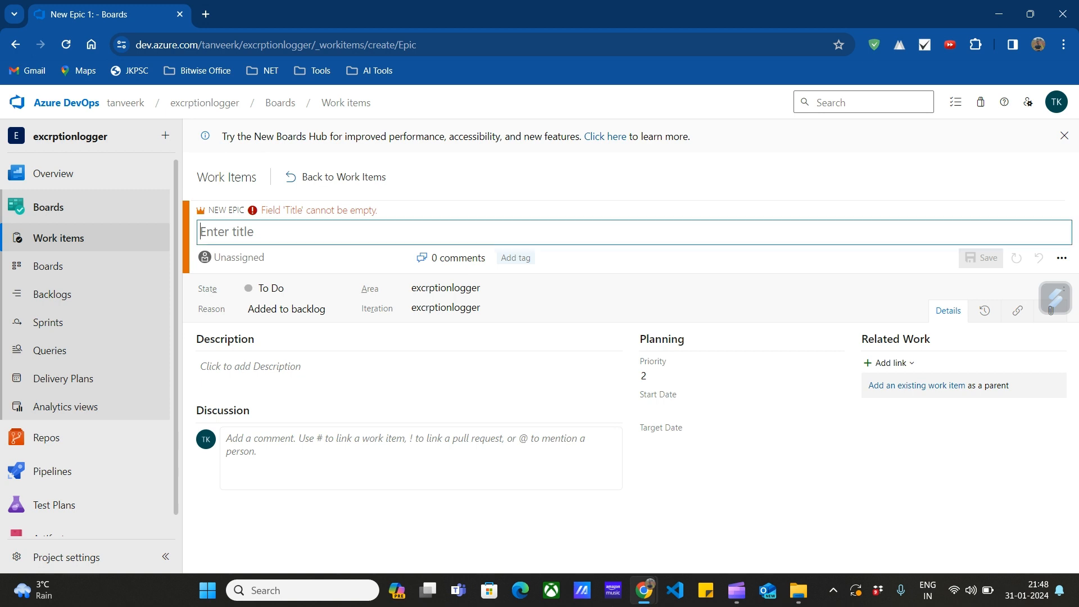
type("Test E")
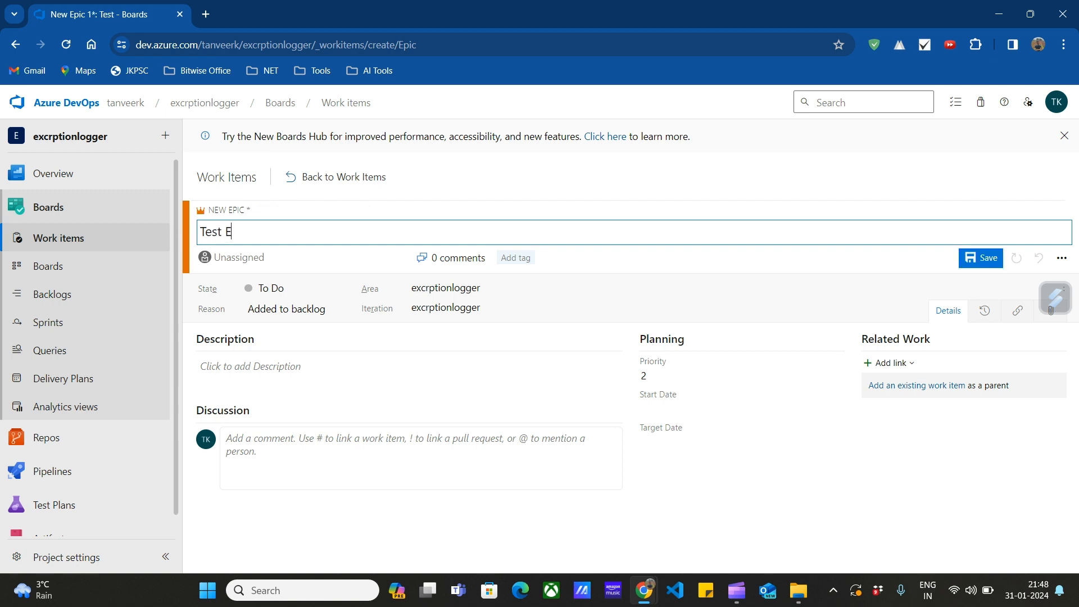
type("PIC")
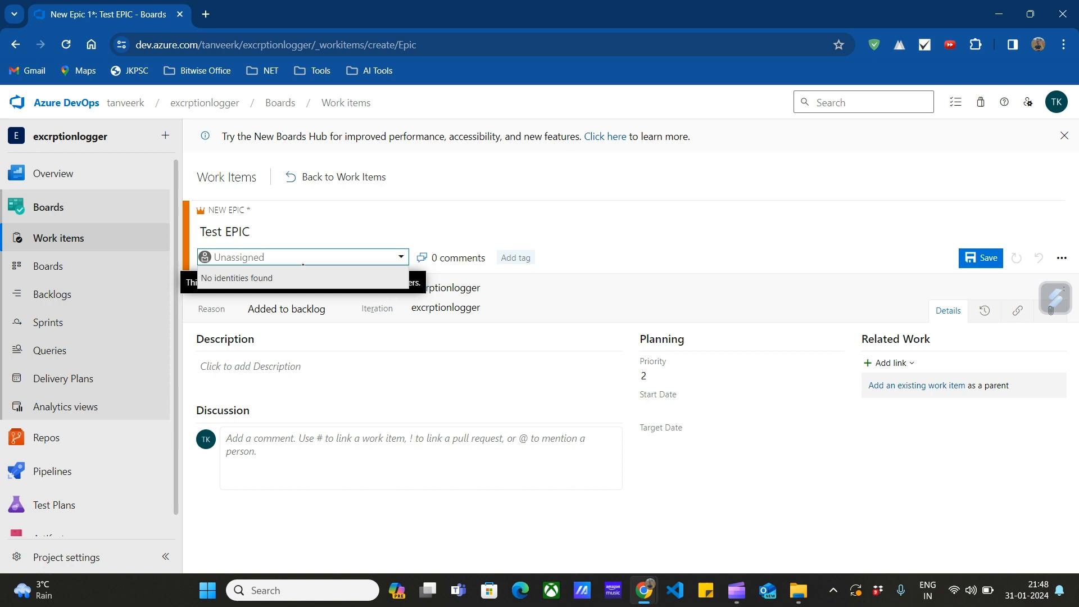
Keep Test EPIC unassigned after checking the user search, and show the Iteration options.
left_click(296, 256)
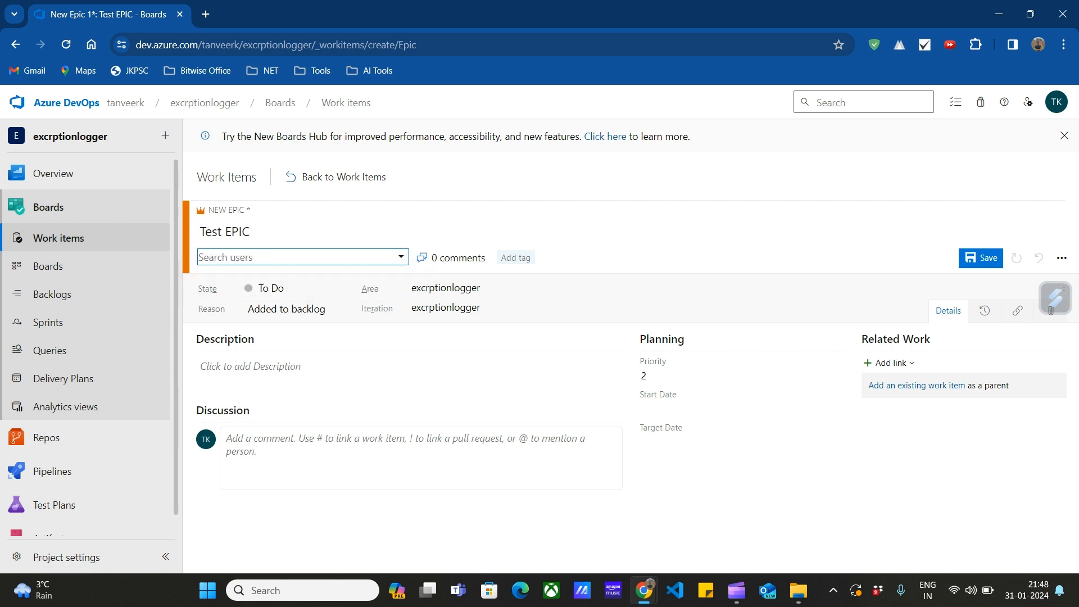
left_click(299, 257)
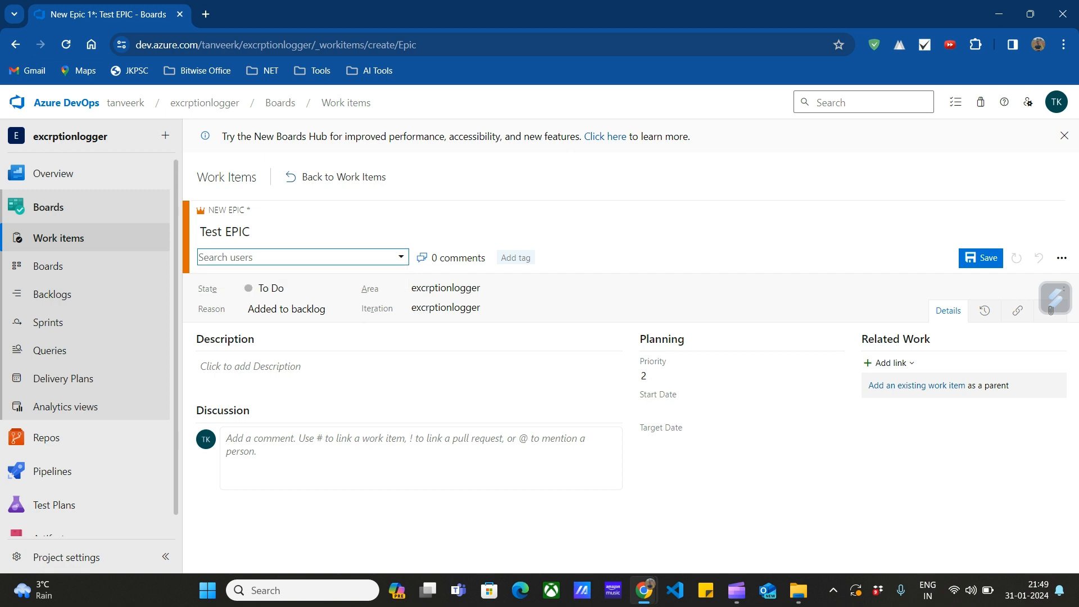
left_click(296, 257)
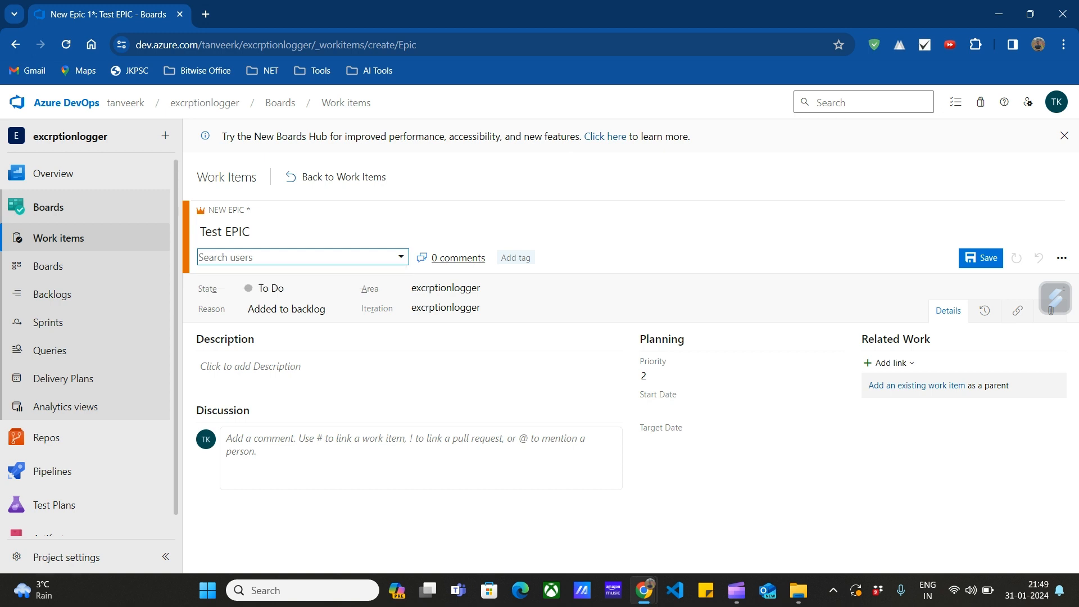
mouse_move(457, 257)
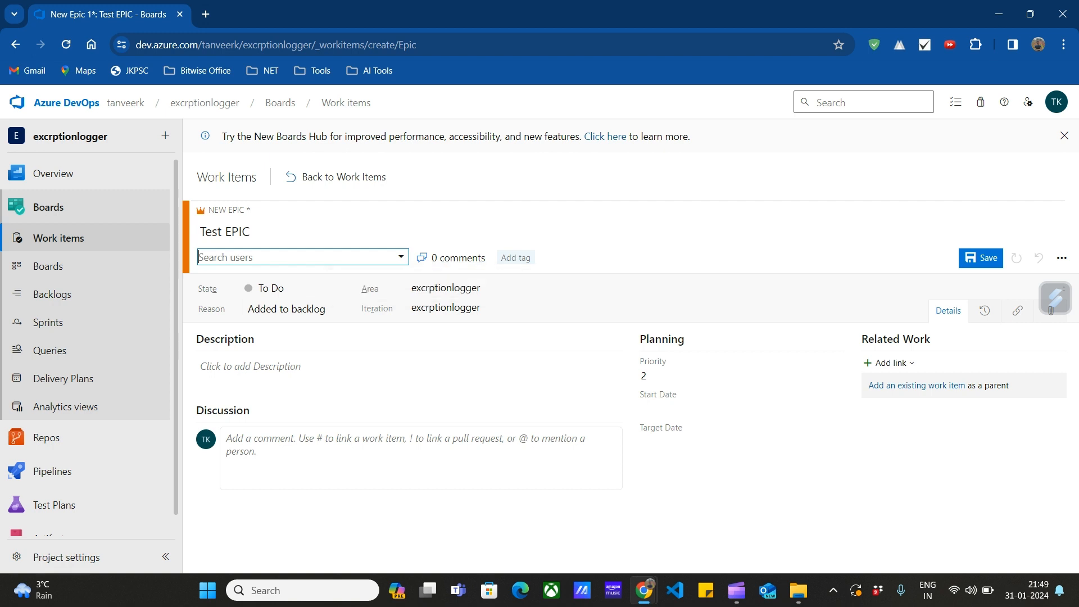
left_click(288, 288)
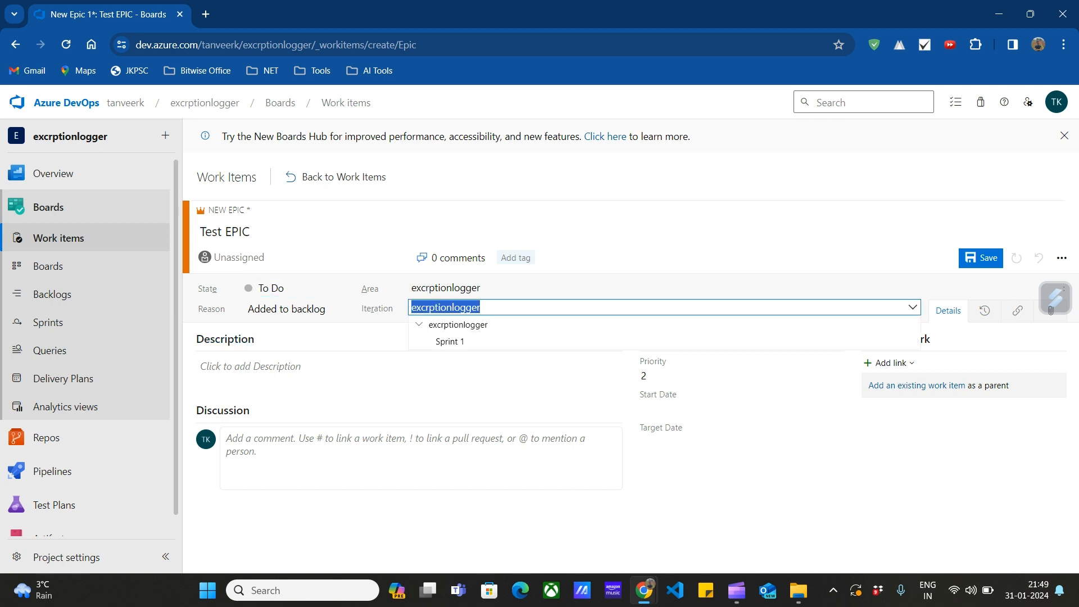
Set the epic's iteration to excrptionlogger\Sprint 1, cancelling the parent-link dialog.
left_click(449, 341)
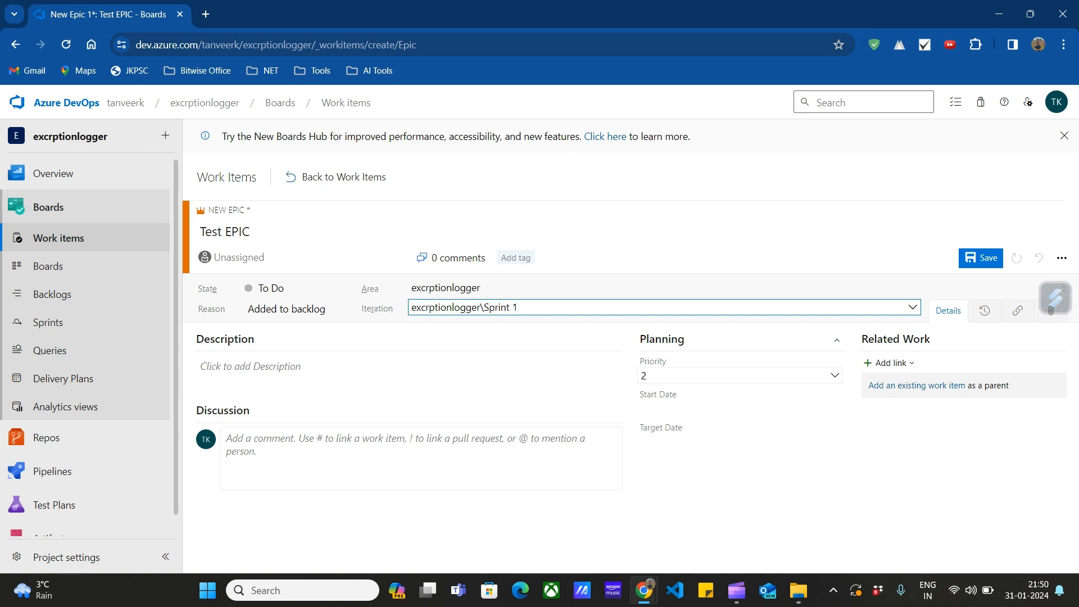
left_click(739, 375)
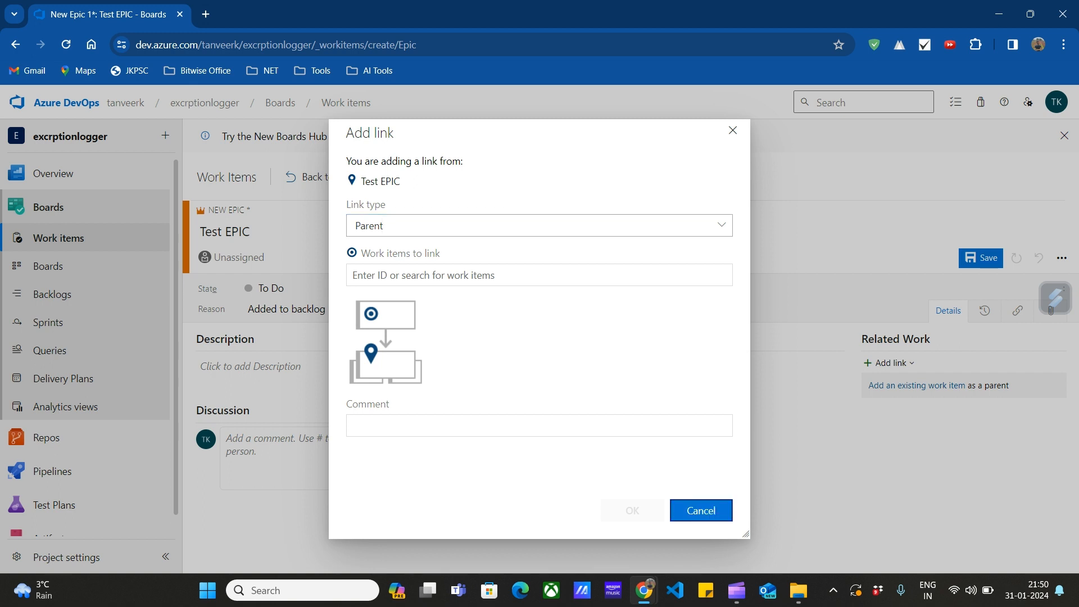
left_click(699, 511)
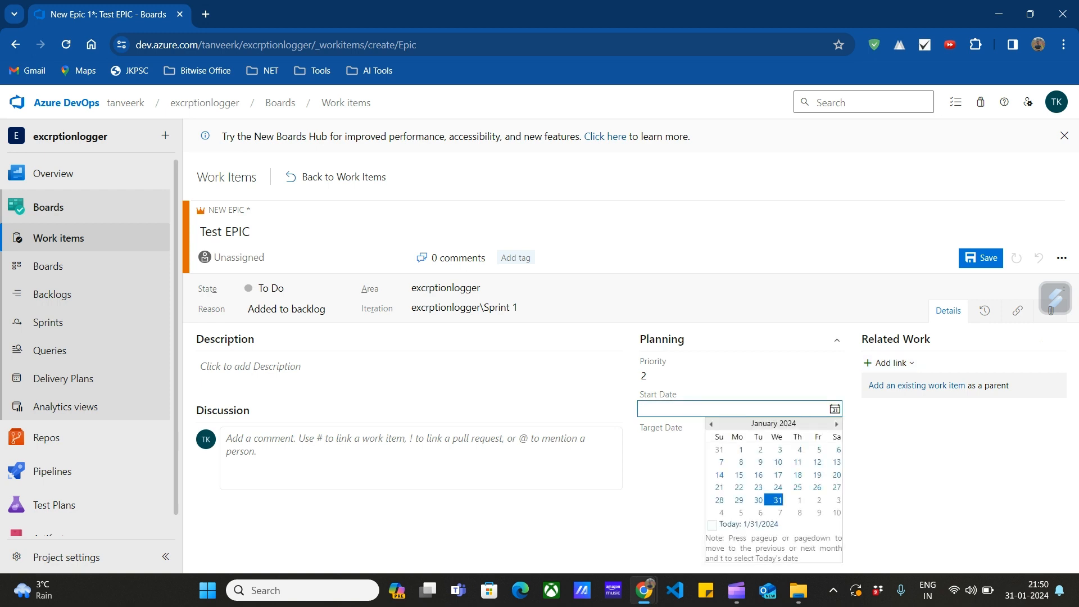
Save Test EPIC as Epic 1, starting 1/31/2024 with target 2/7/2024, then open Boards.
left_click(774, 499)
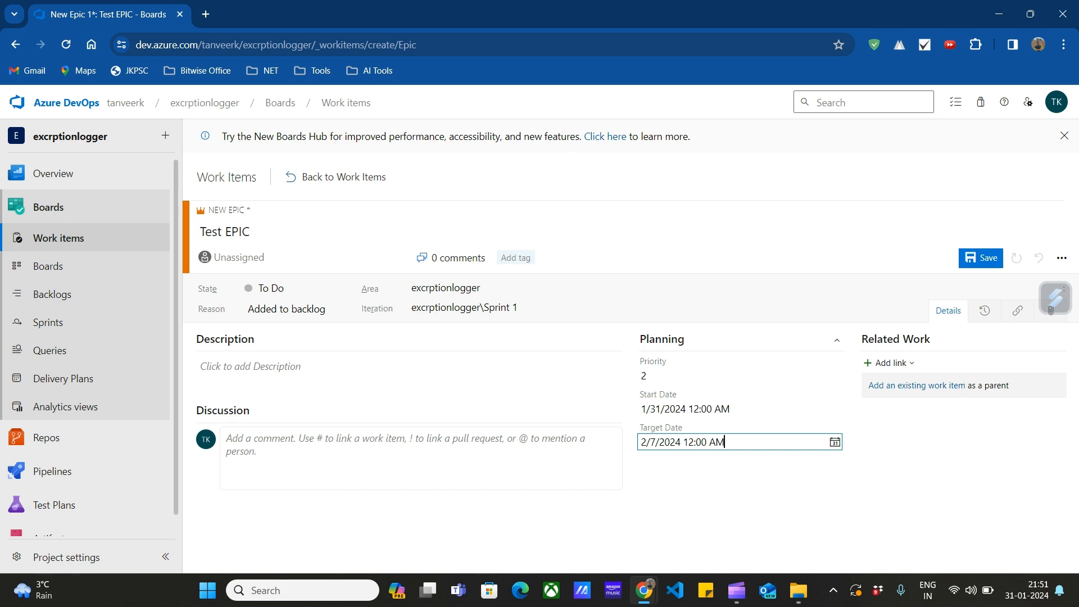
left_click(980, 257)
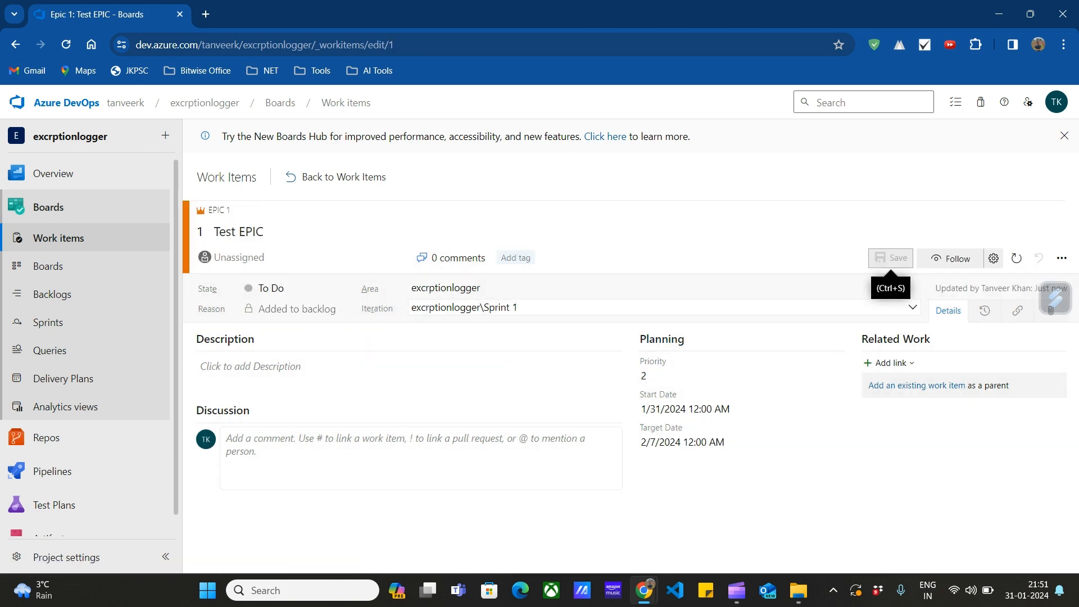
left_click(48, 266)
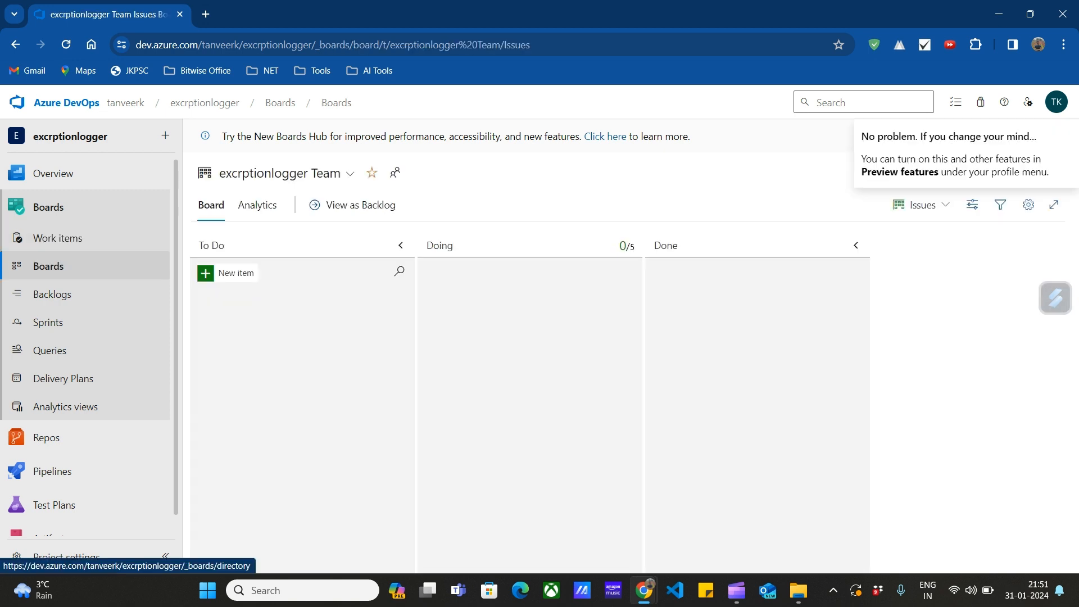
Reopen Epic 1 'Test EPIC' from Work items and show its add-link options.
left_click(58, 239)
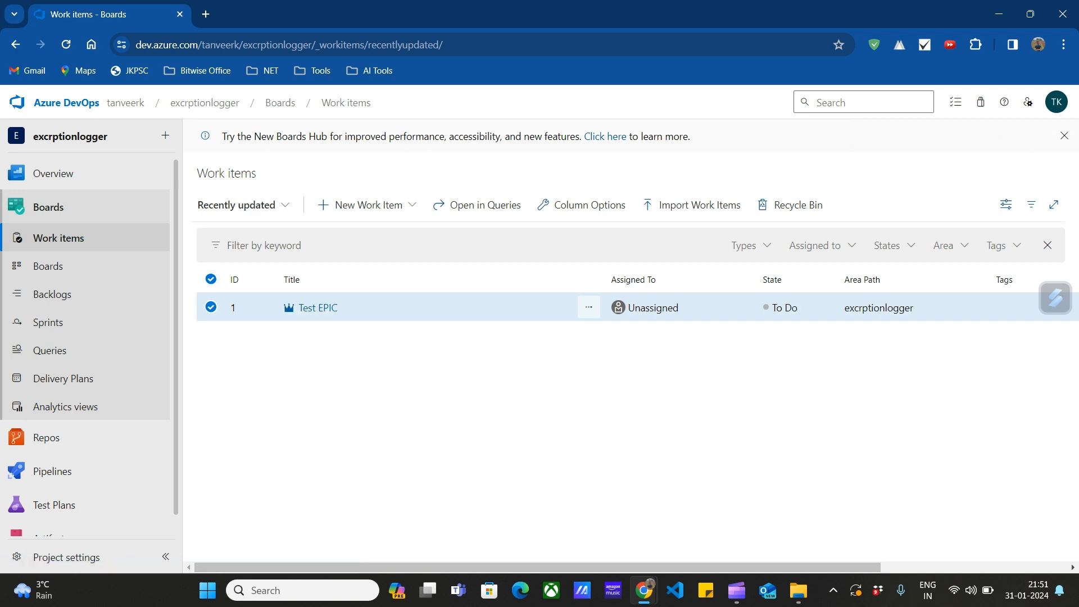
mouse_move(317, 308)
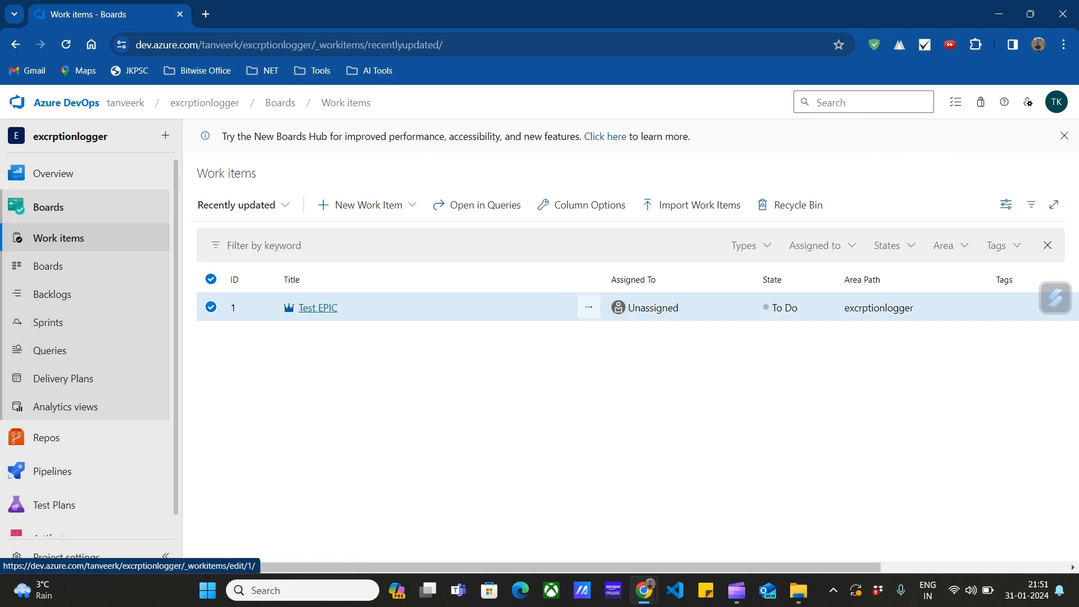
left_click(318, 307)
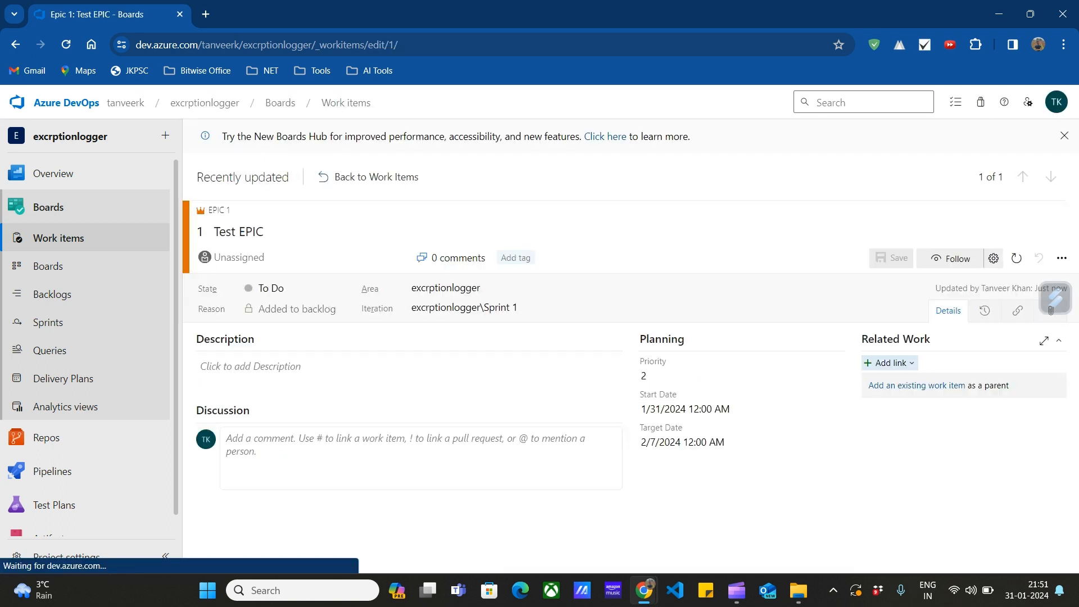
left_click(888, 362)
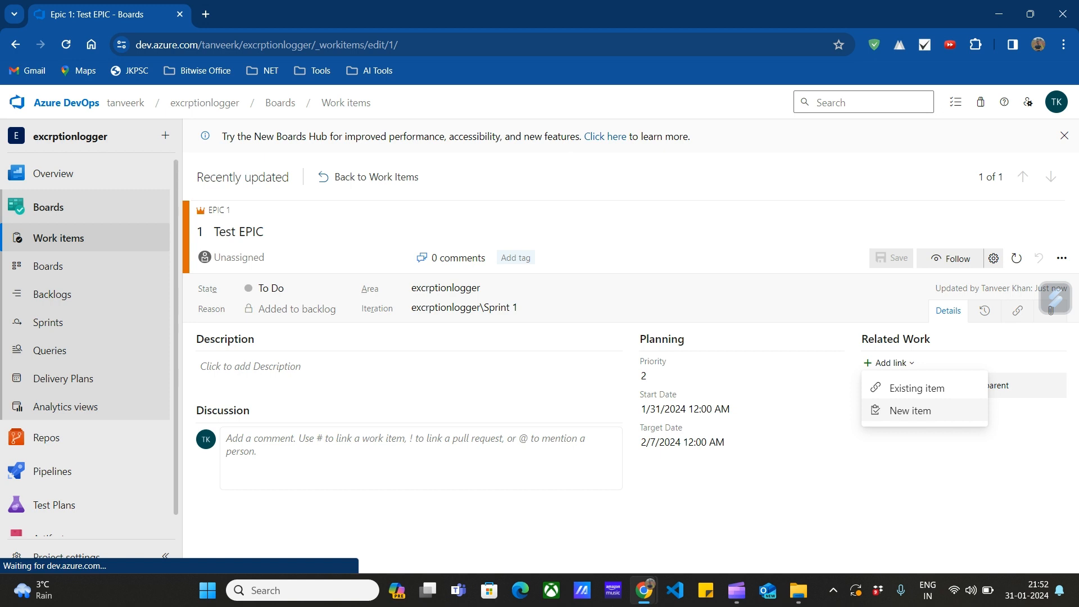
Add a new Child link of type Issue titled 'Test Issue' to the epic.
left_click(910, 410)
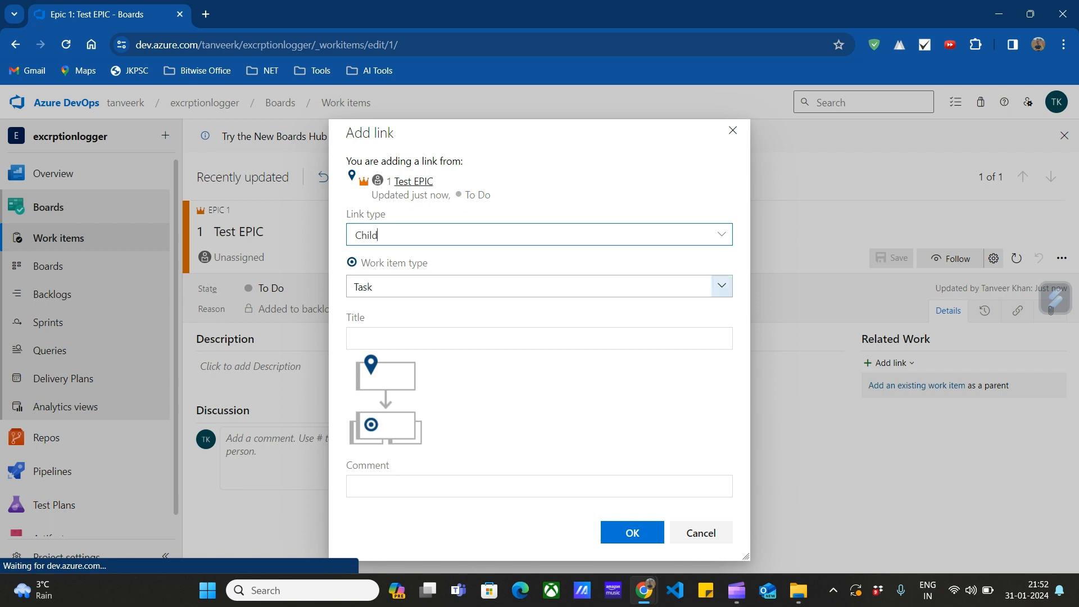
left_click(720, 286)
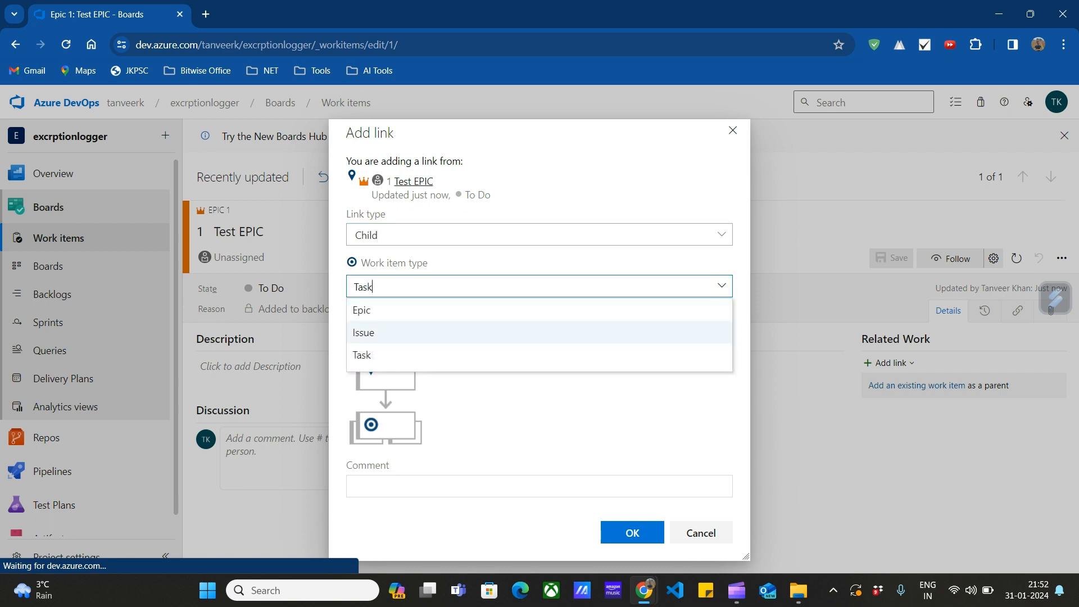
left_click(362, 333)
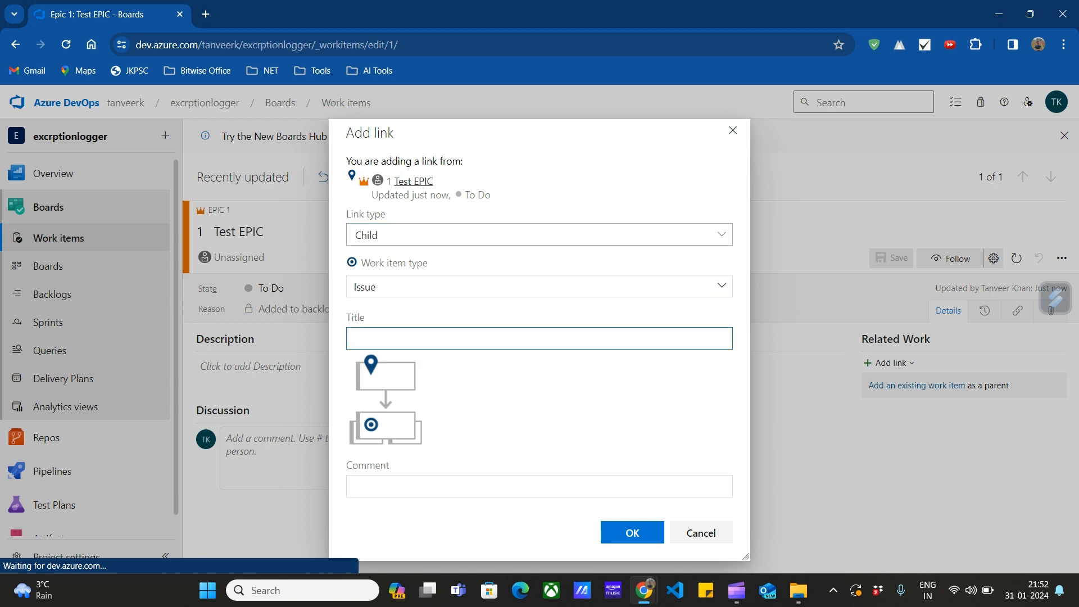
type("T")
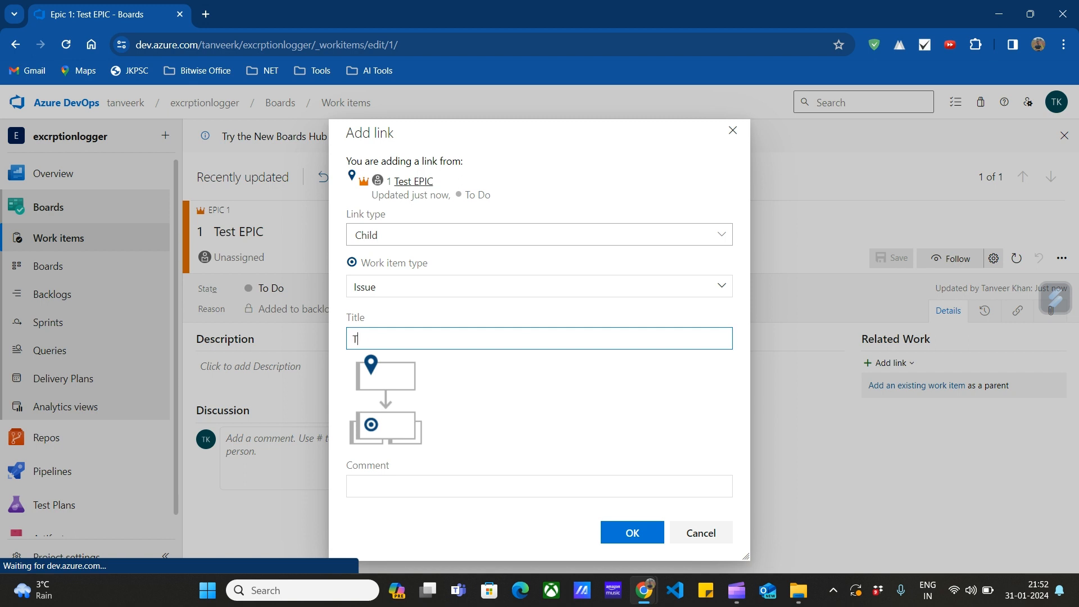
type("est Issue")
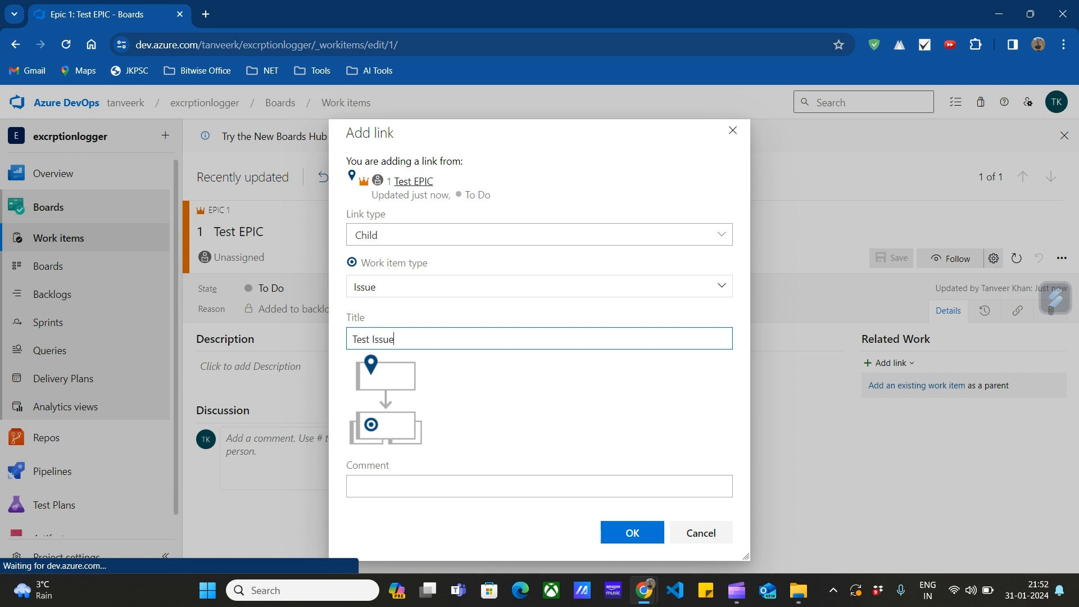
left_click(631, 533)
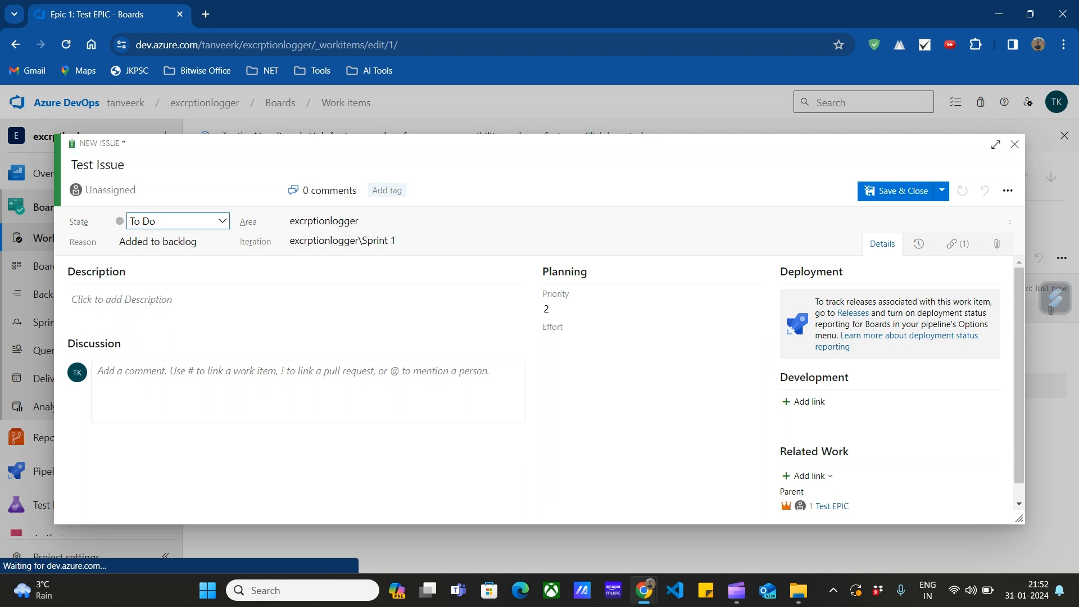
Keep Test Issue's state as To Do and its iteration as Sprint 1.
left_click(176, 220)
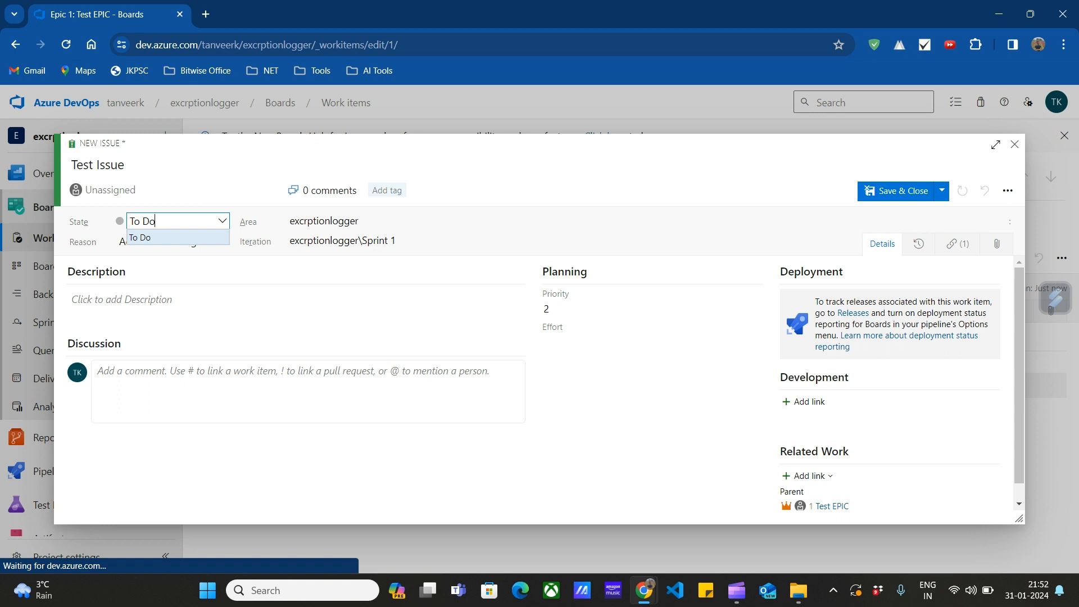
left_click(140, 237)
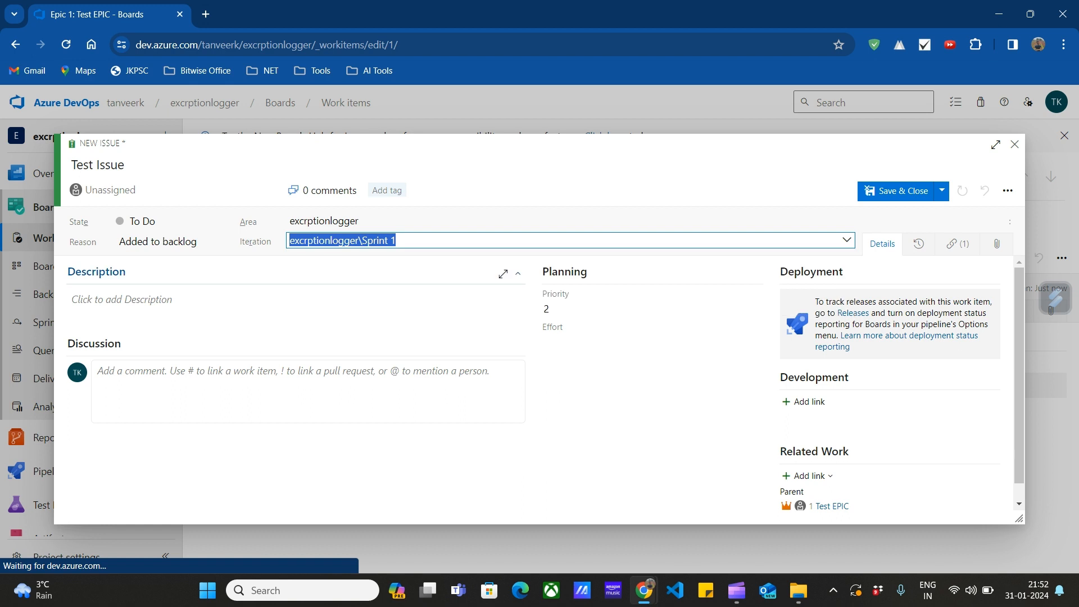
left_click(569, 239)
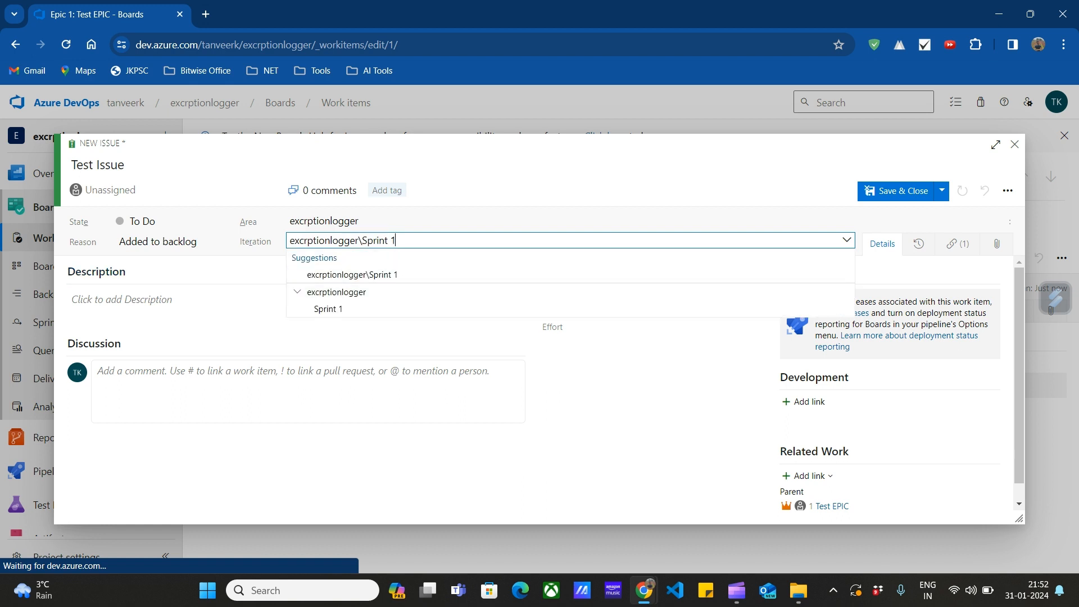
left_click(351, 274)
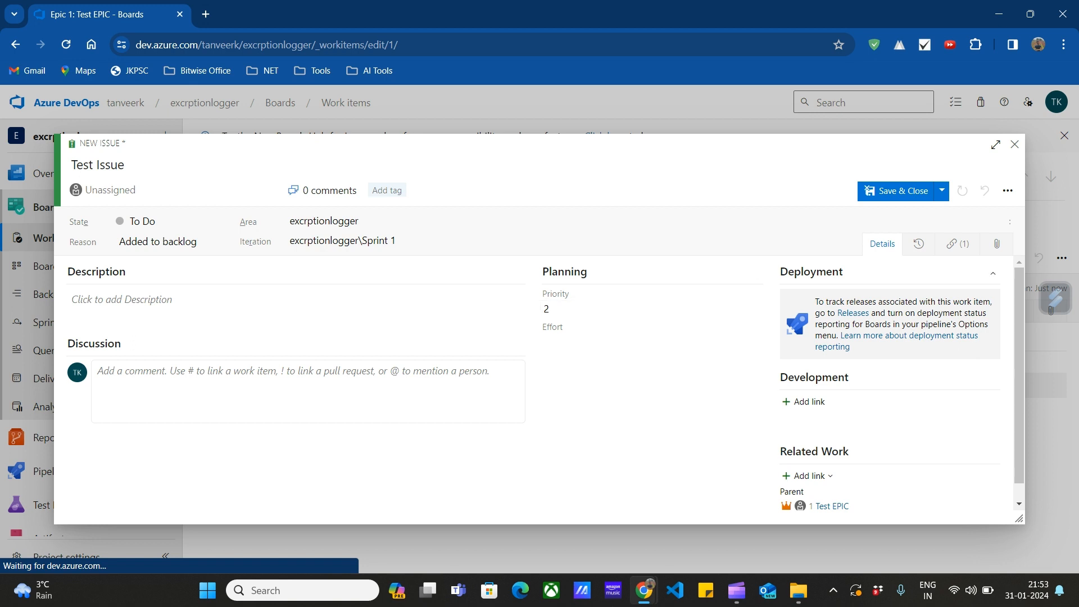
Enter an Effort estimate of 24 under Planning for Test Issue.
left_click(650, 308)
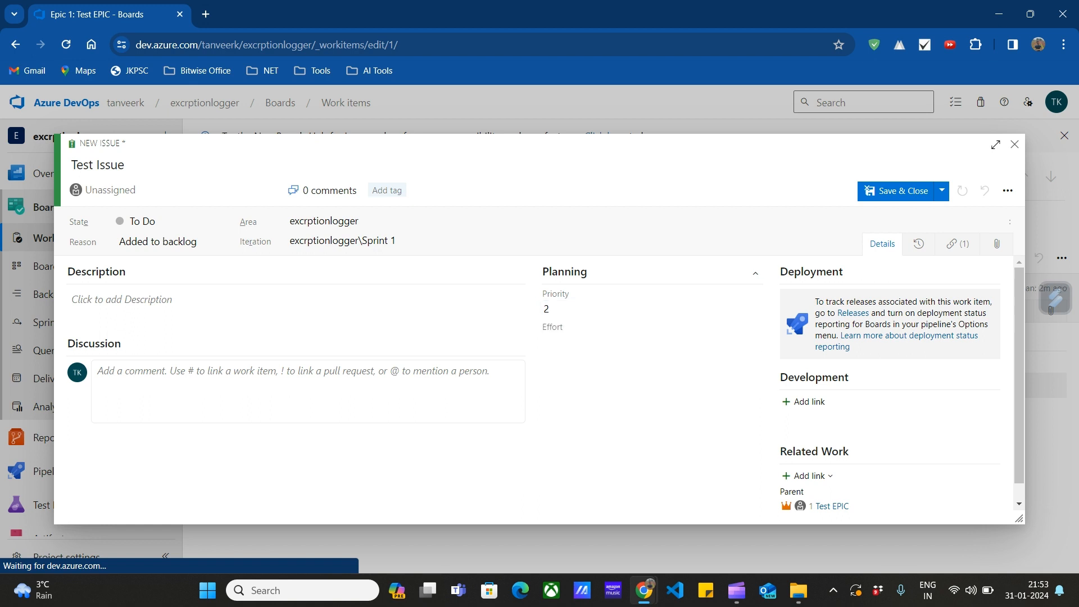
left_click(649, 341)
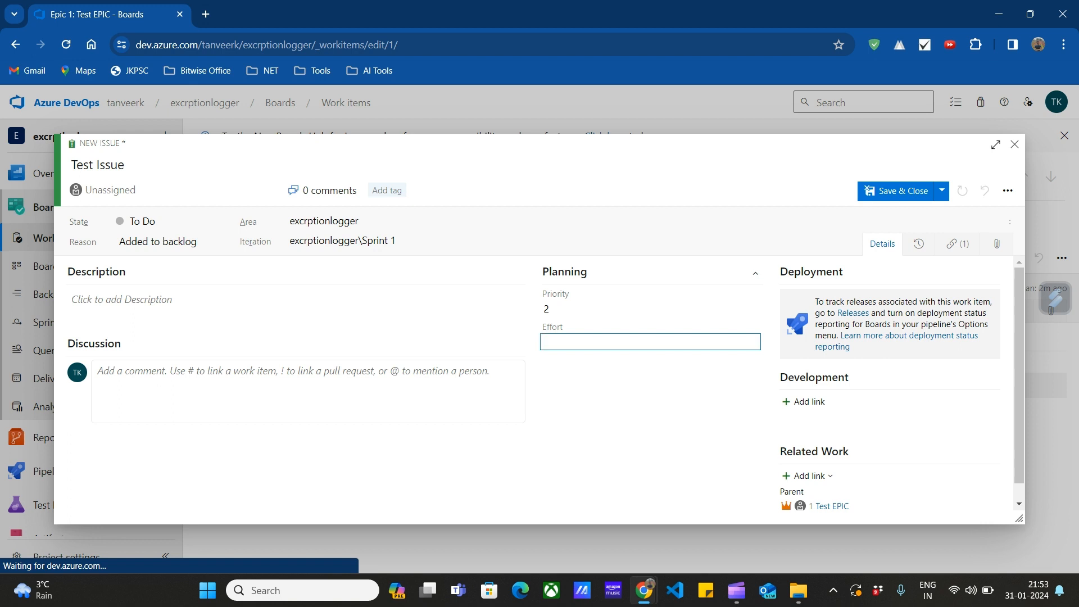
type("2")
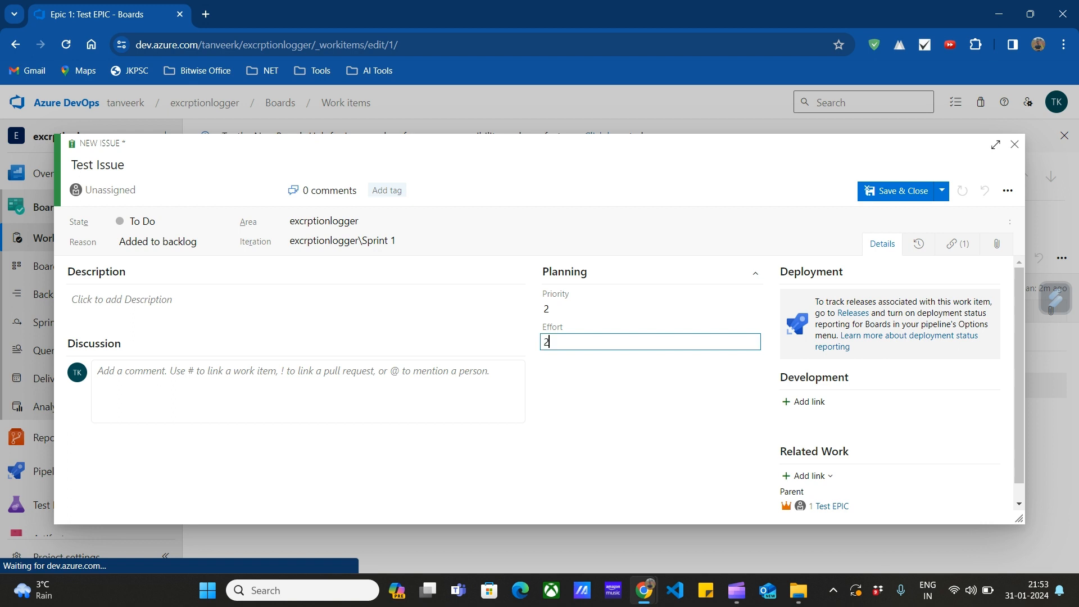
type("4")
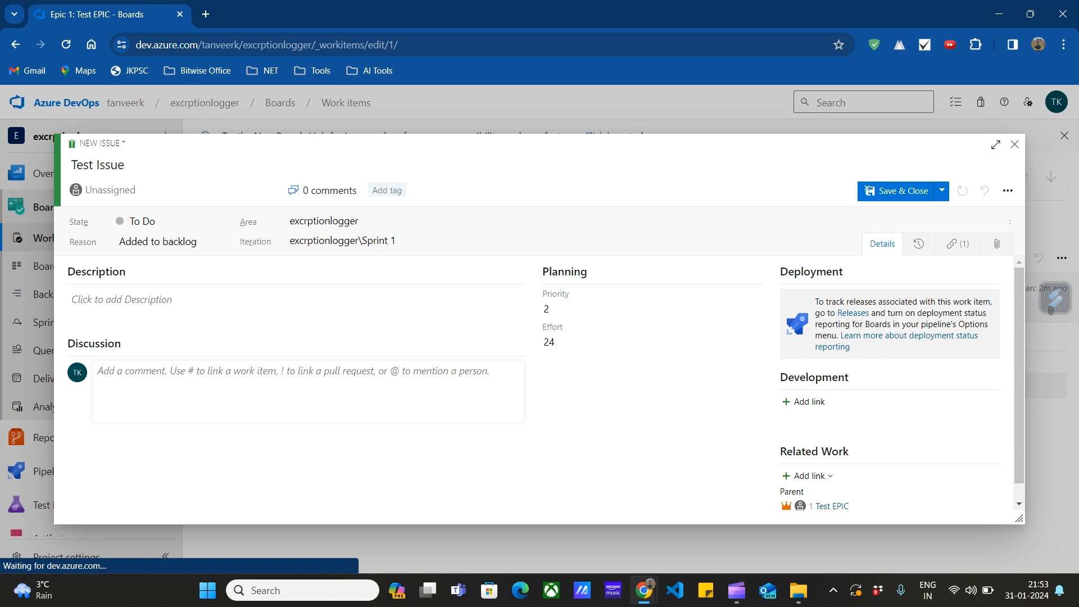
scroll("down", 3)
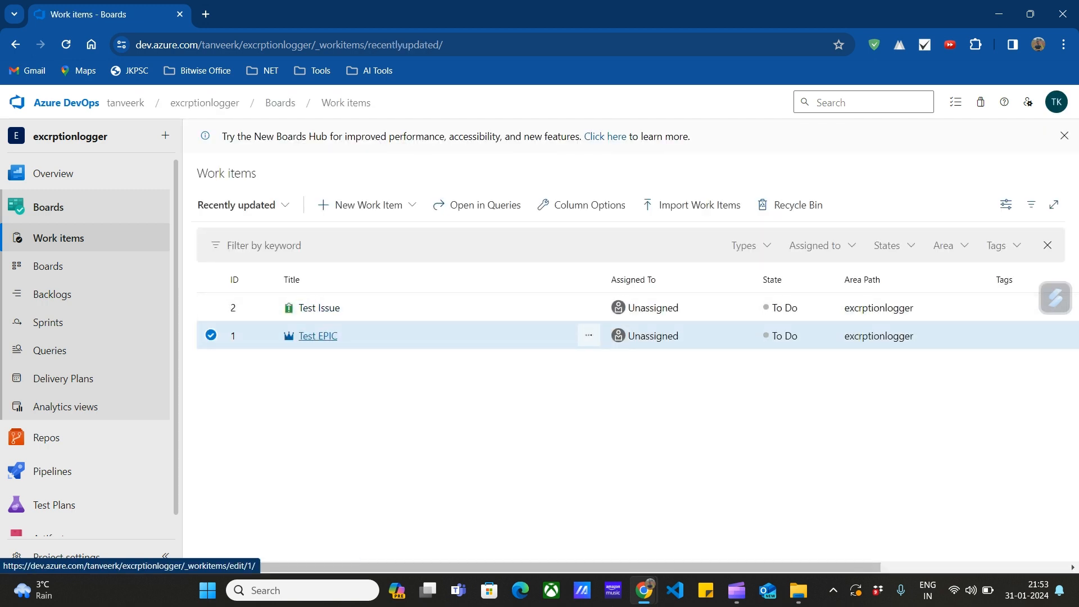
Open Test Issue from the work items list and scroll to its Related Work section.
left_click(318, 307)
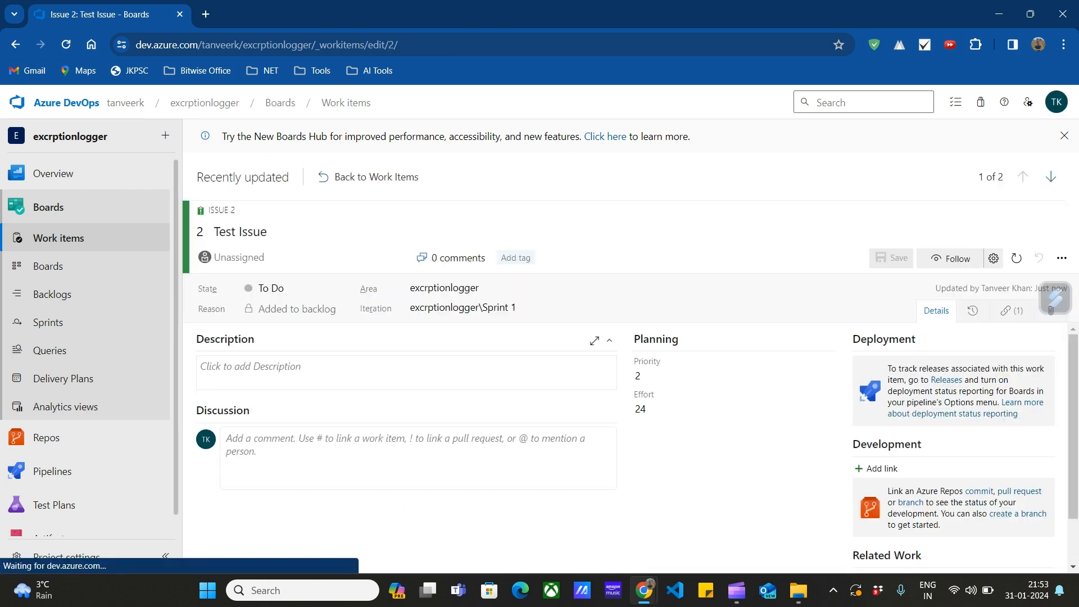
scroll("down", 3)
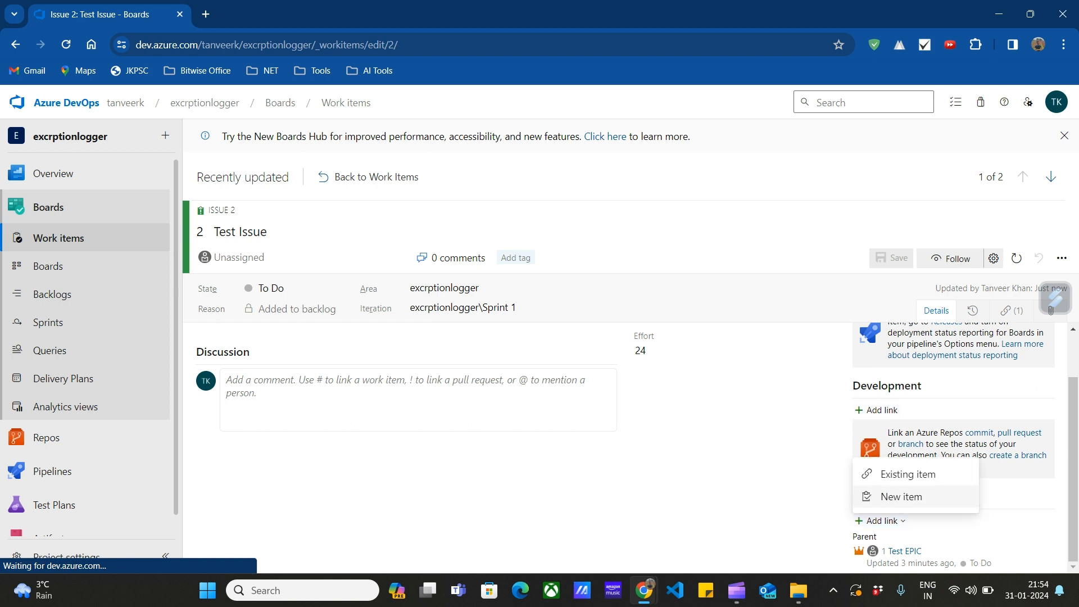
Add a new linked item of type Task under Test Issue.
left_click(900, 496)
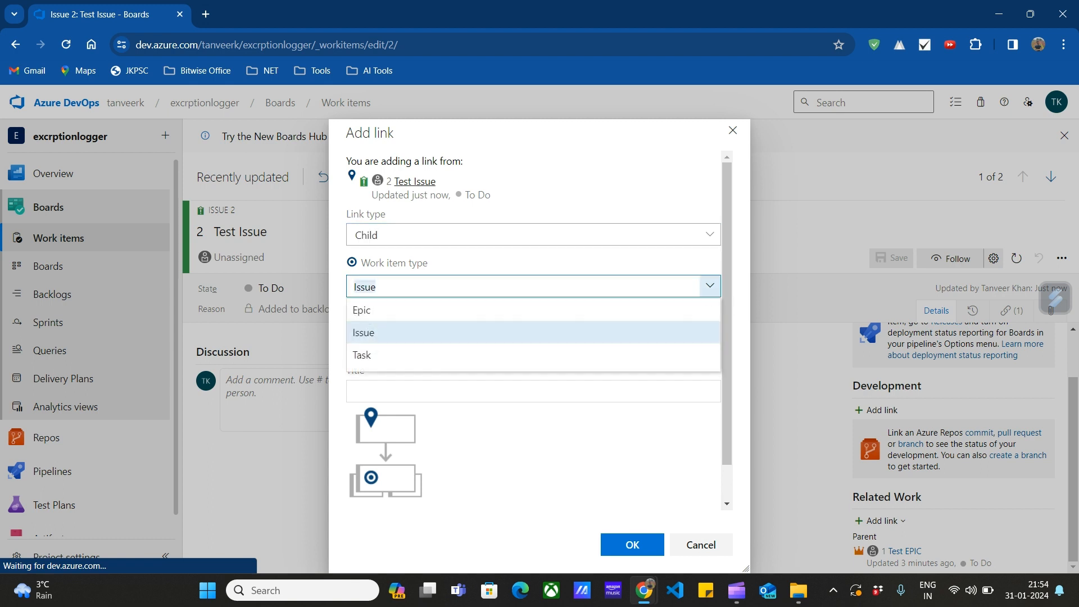
left_click(361, 355)
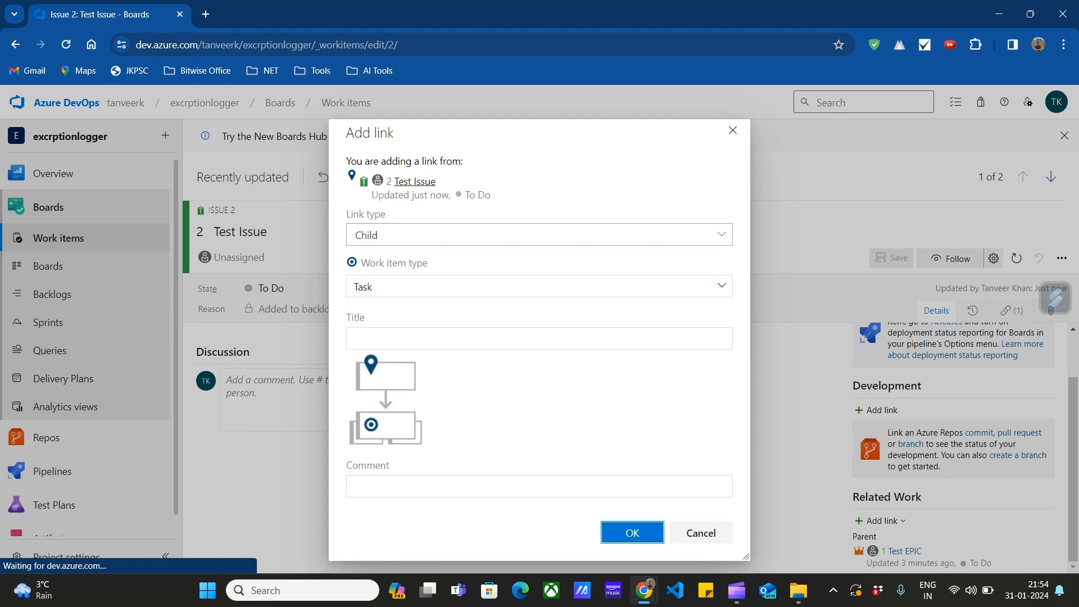
left_click(631, 535)
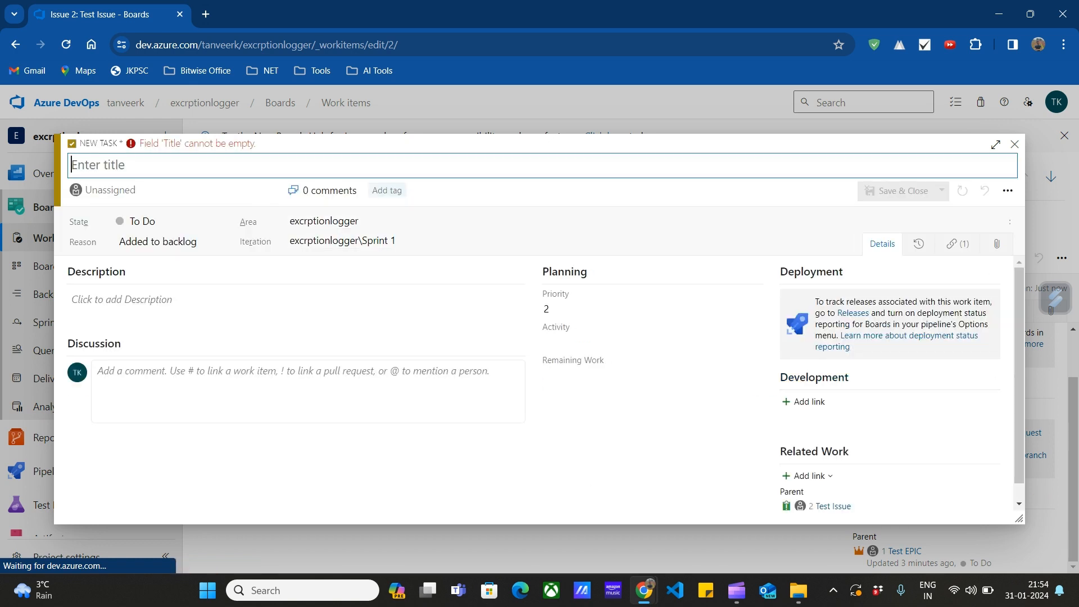
Title the new task 'Test Task' and choose Development as its activity.
type("T")
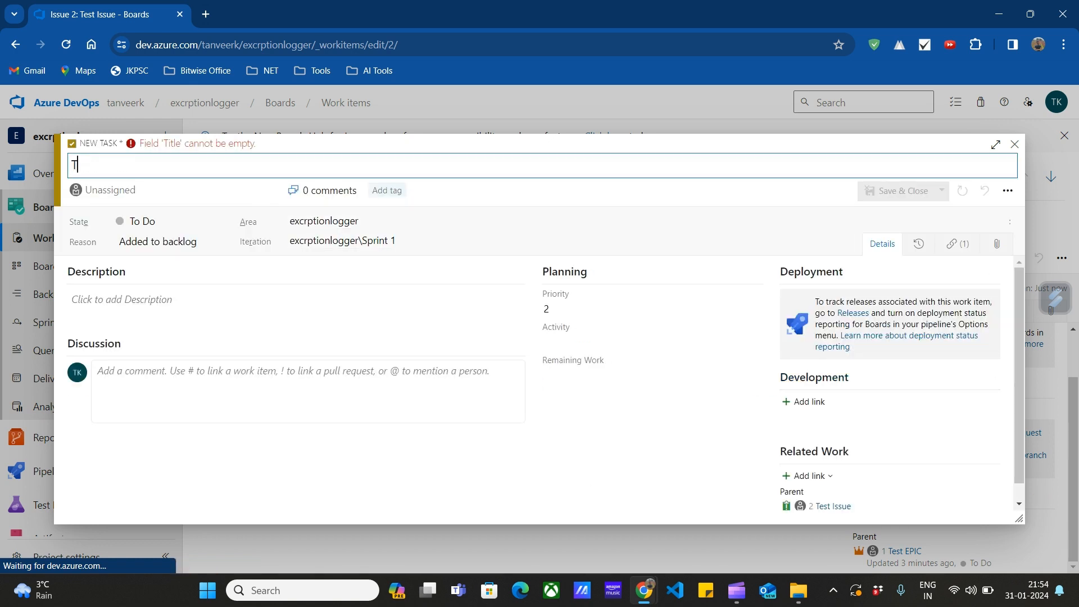
type("Test Task")
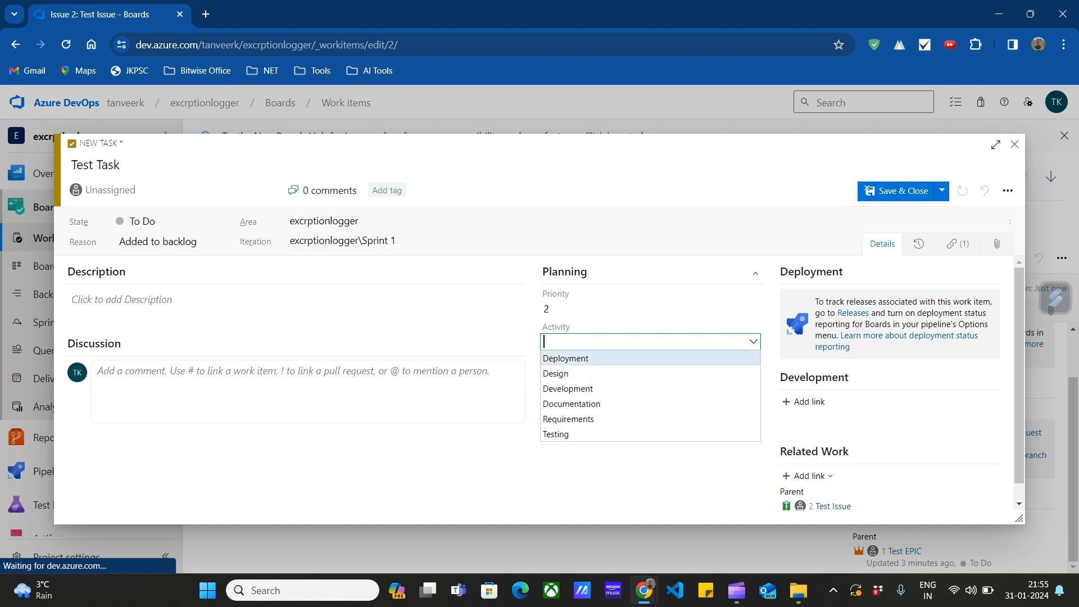
mouse_move(567, 389)
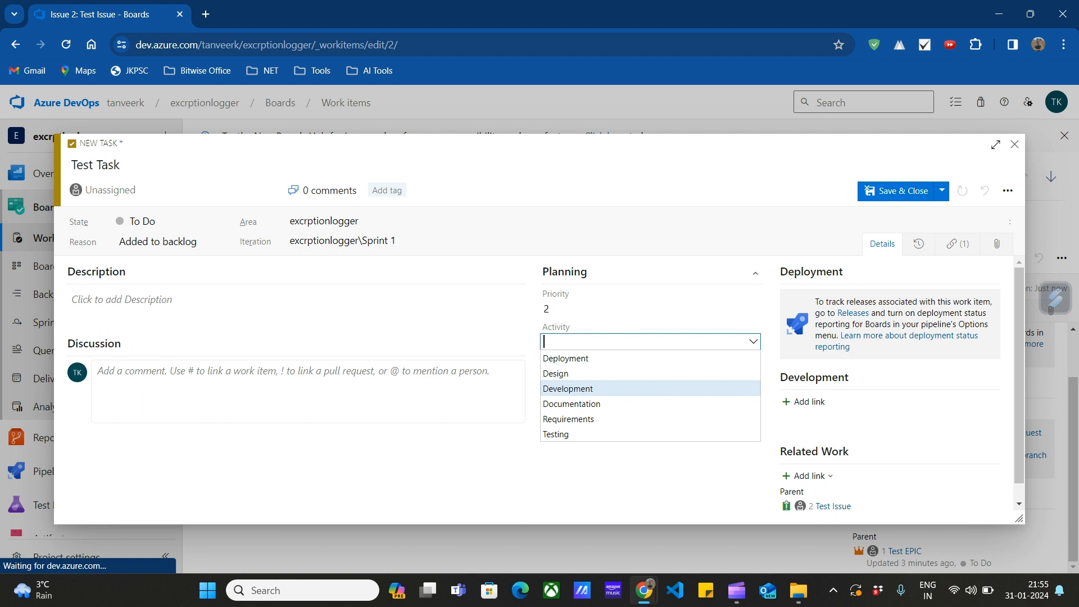
mouse_move(571, 404)
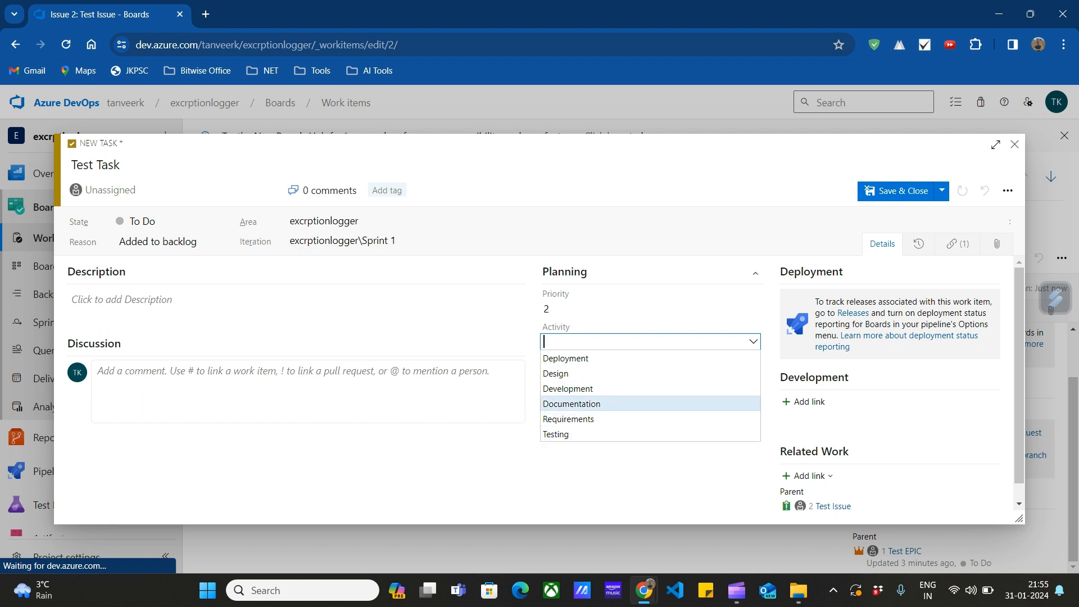
left_click(567, 388)
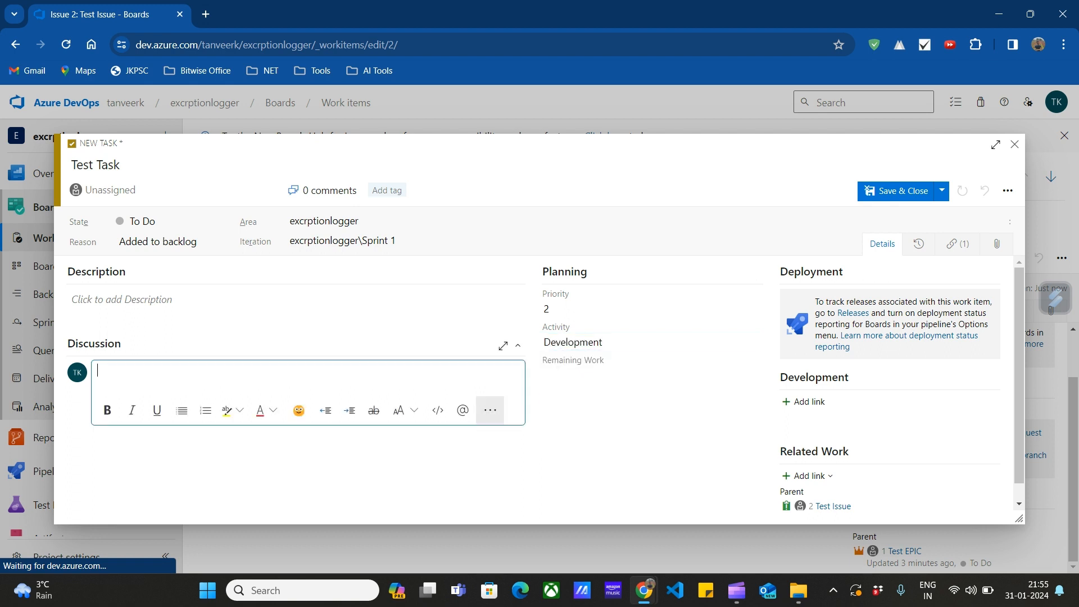